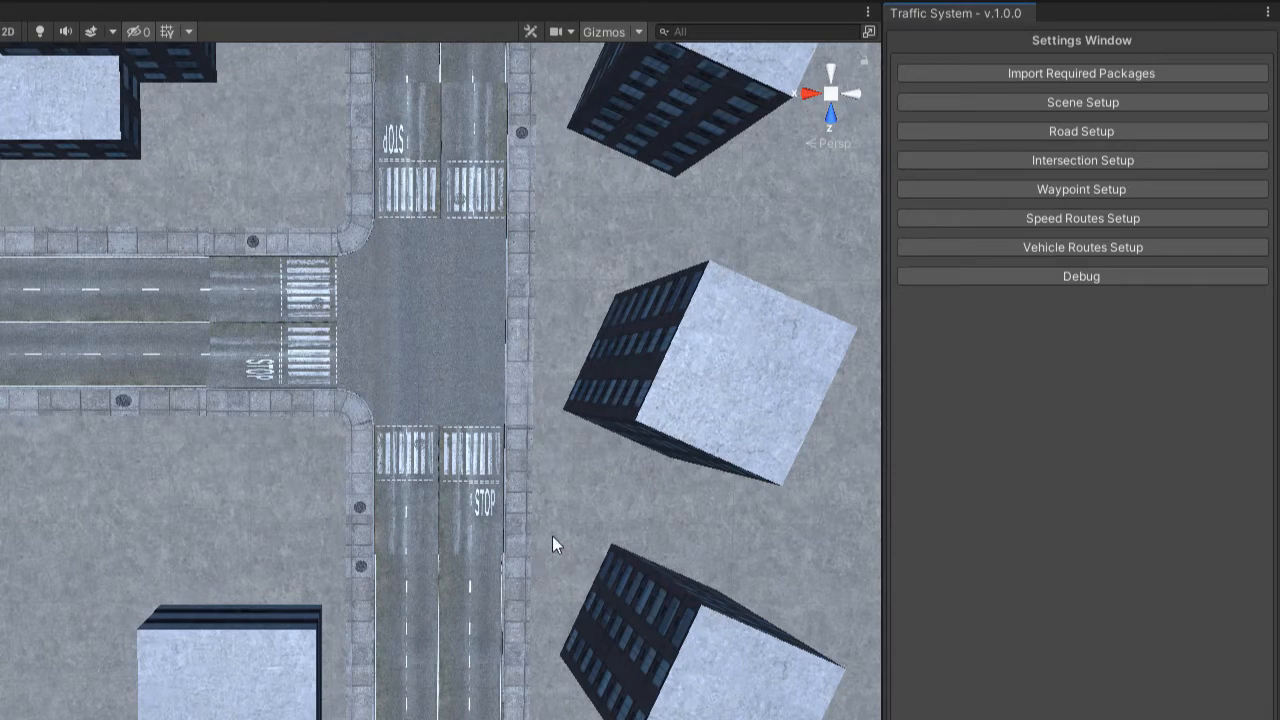
pyautogui.moveTo(338, 332)
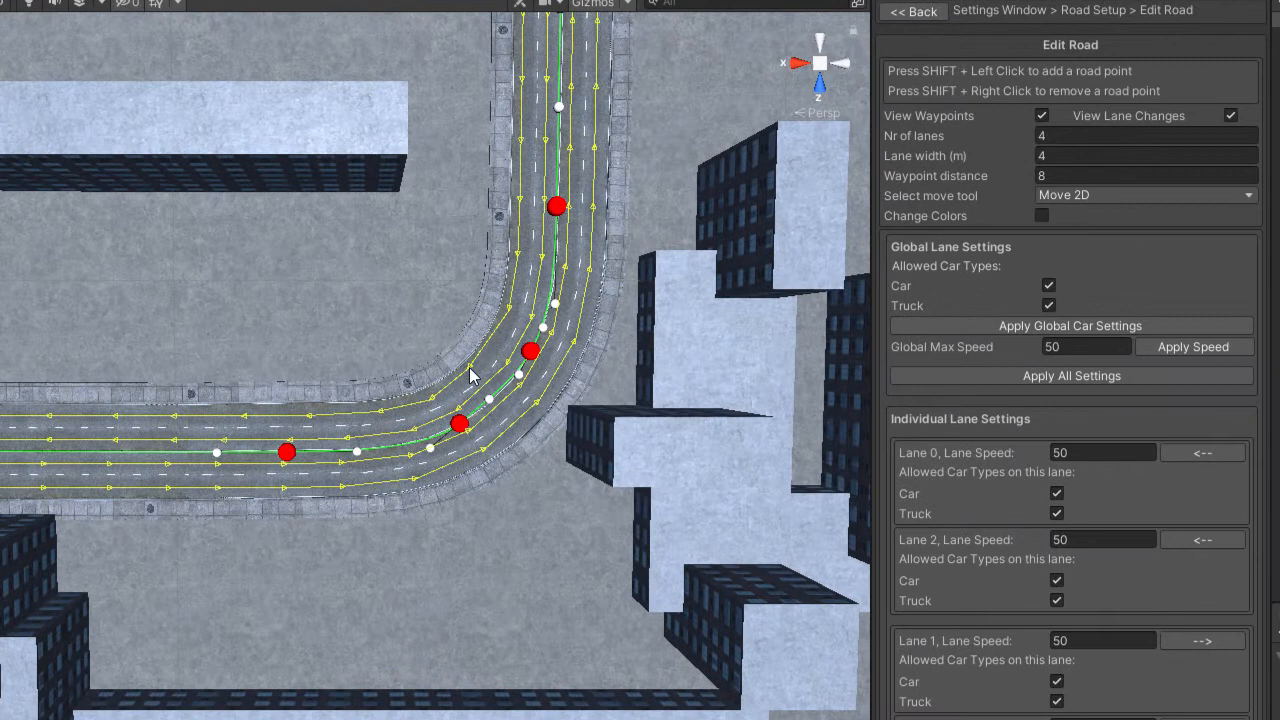
# Select the straight north–south road to show its lane settings in Edit Road.
pyautogui.click(1144, 176)
pyautogui.write('6')
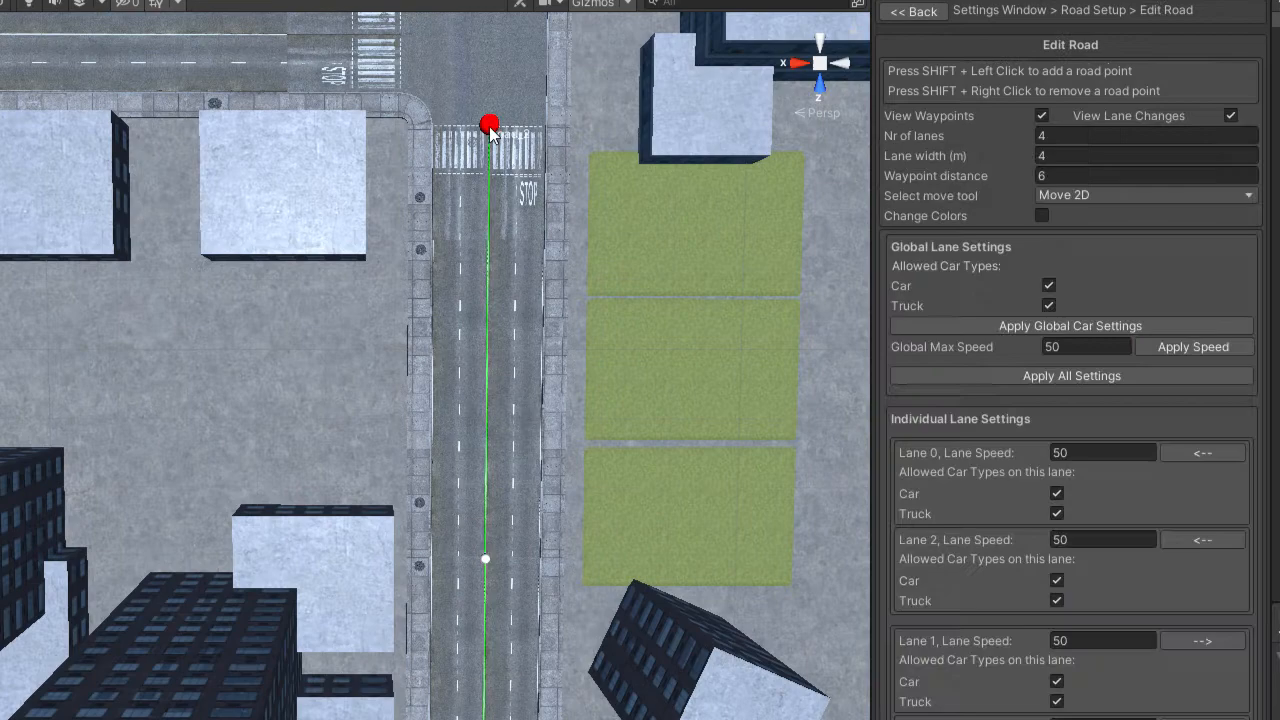
# Return to Road Setup and enter Connect Roads mode for the intersection.
pyautogui.click(912, 12)
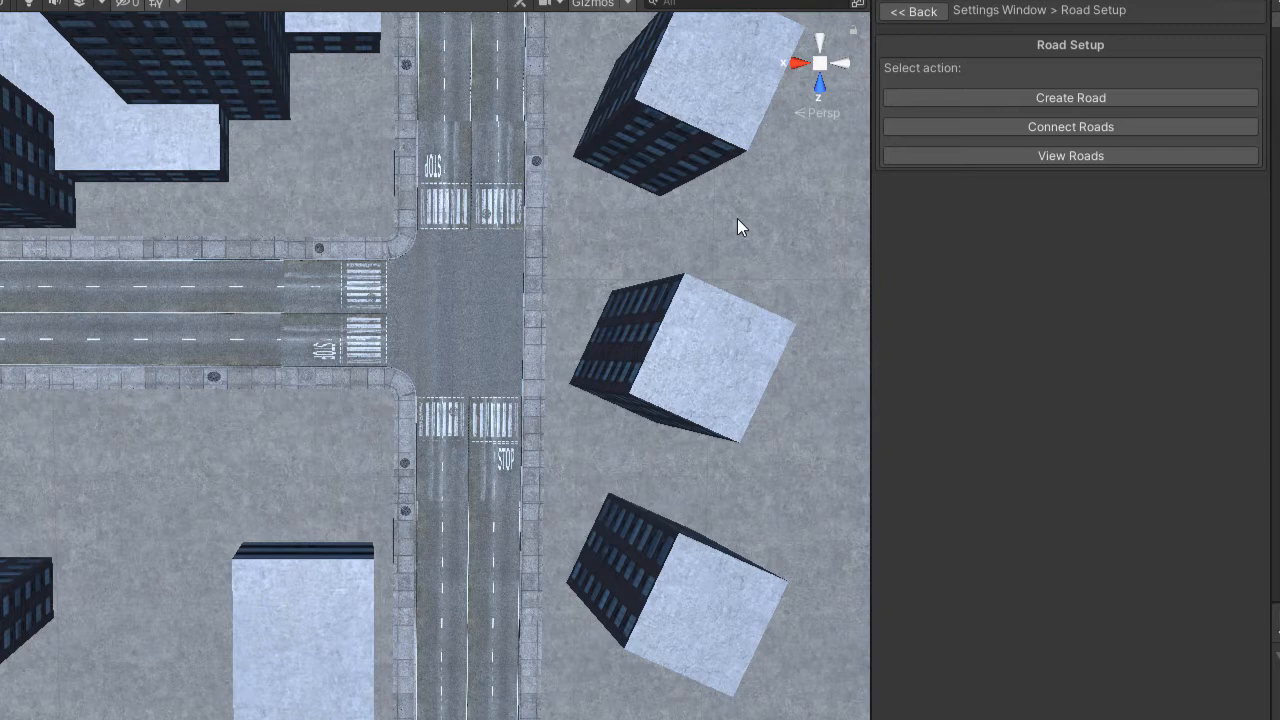
pyautogui.moveTo(1040, 144)
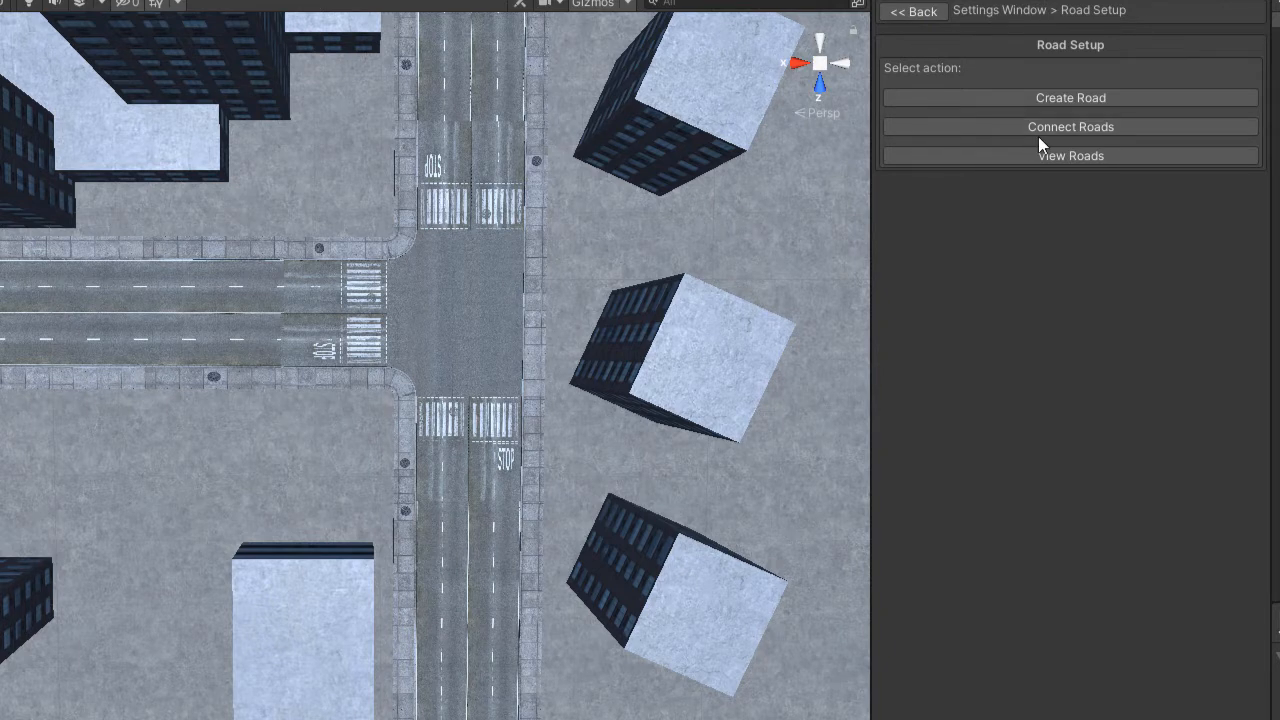
pyautogui.click(1070, 126)
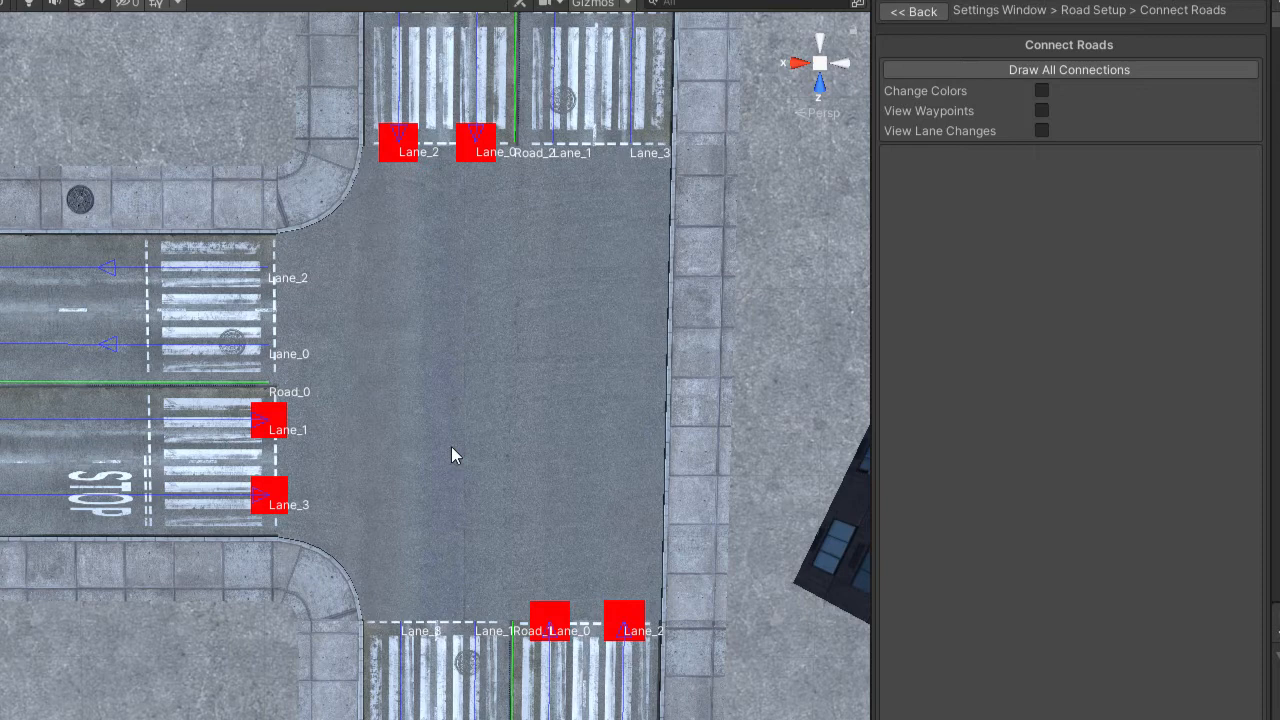
pyautogui.moveTo(520, 468)
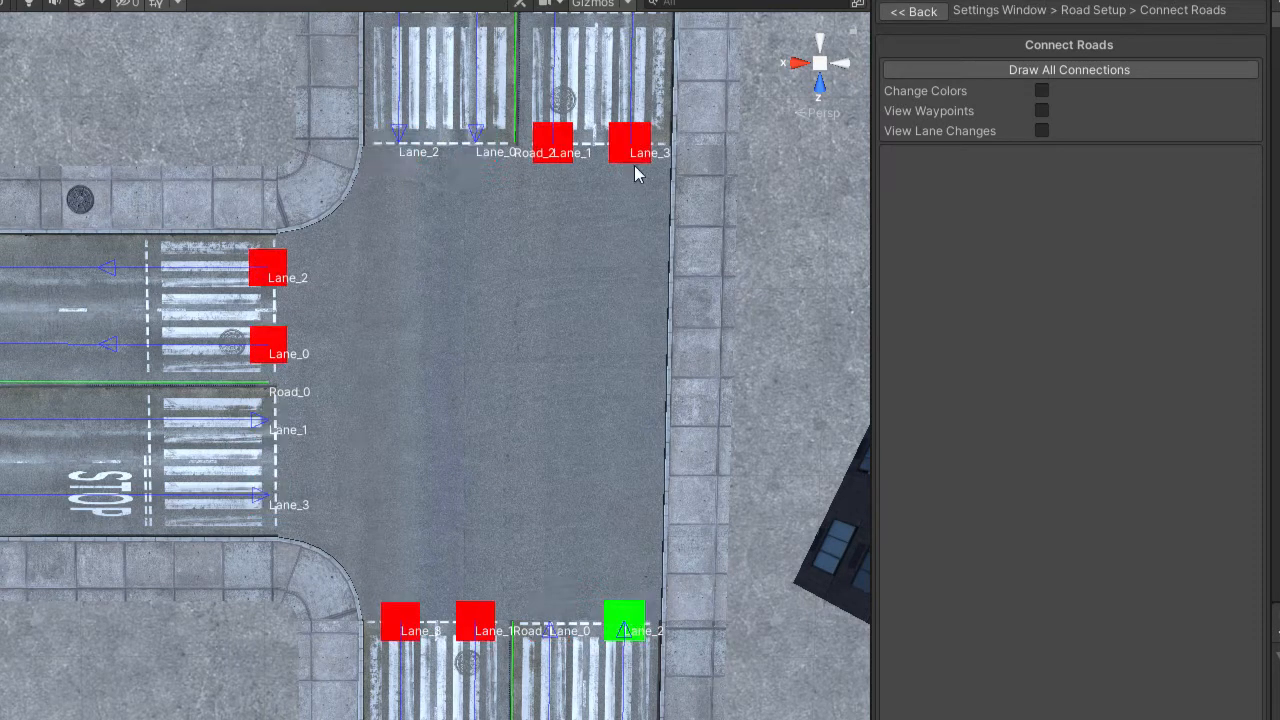
pyautogui.moveTo(384, 644)
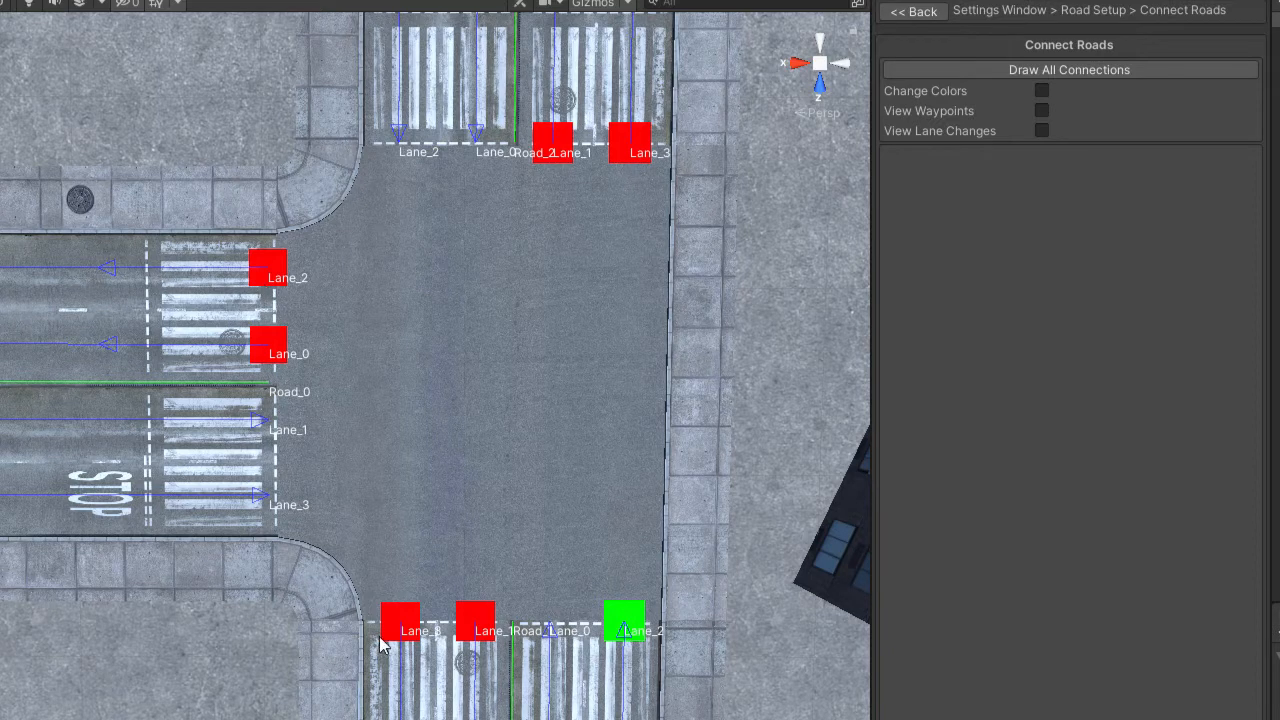
pyautogui.moveTo(604, 208)
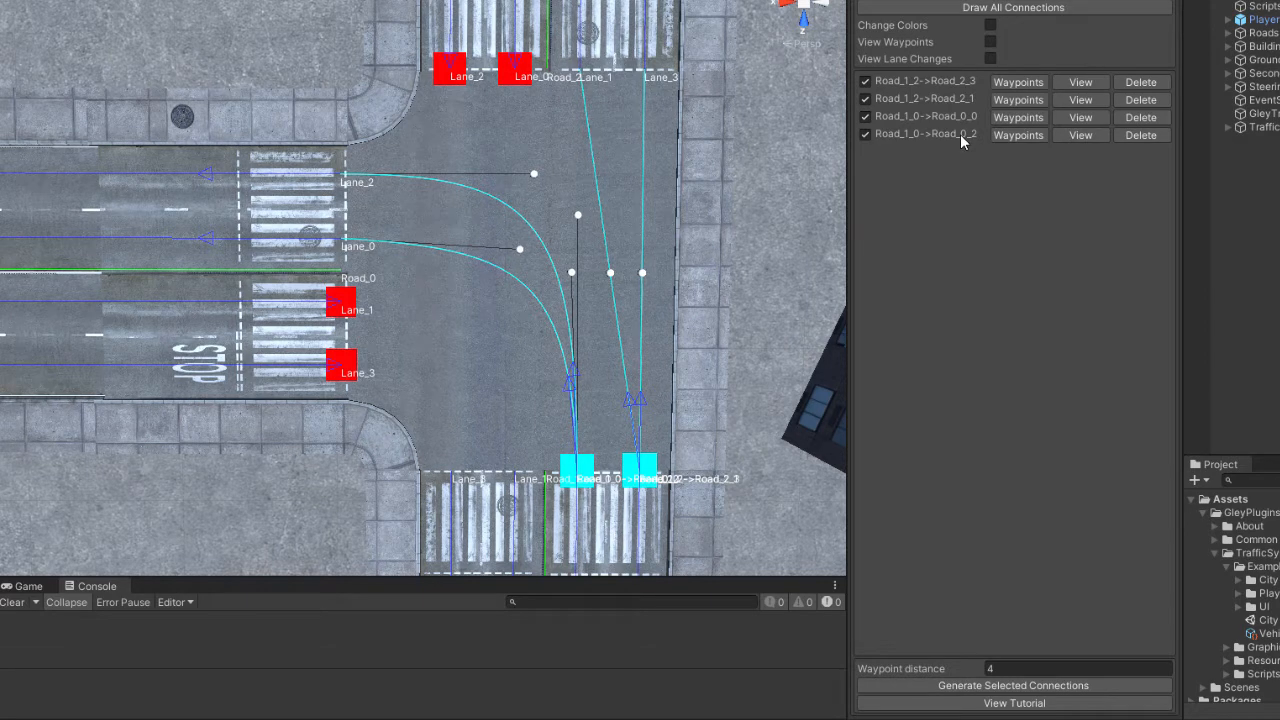
# Uncheck the earlier connections before linking Road_0's lanes to Road_1 and Road_2.
pyautogui.click(1018, 82)
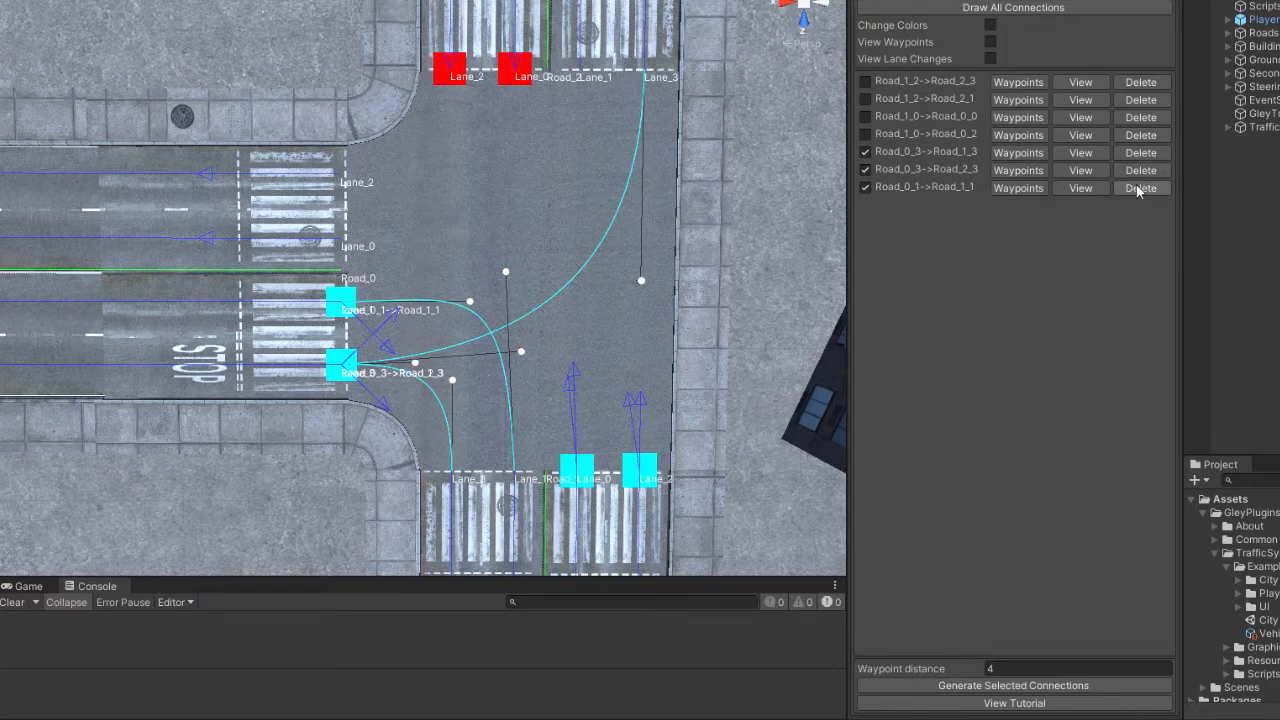
# Delete the Road_0_1->Road_1_1 connection and the adjacent Road_0 link.
pyautogui.click(1140, 188)
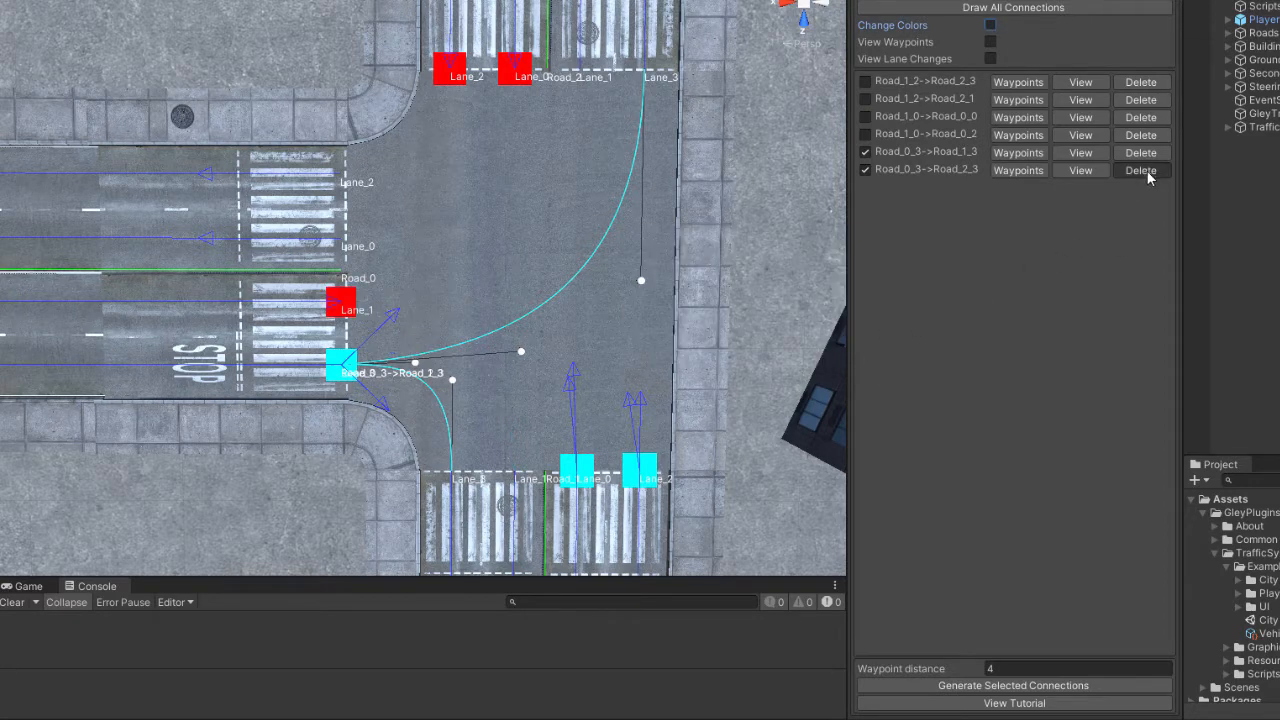
pyautogui.click(1140, 170)
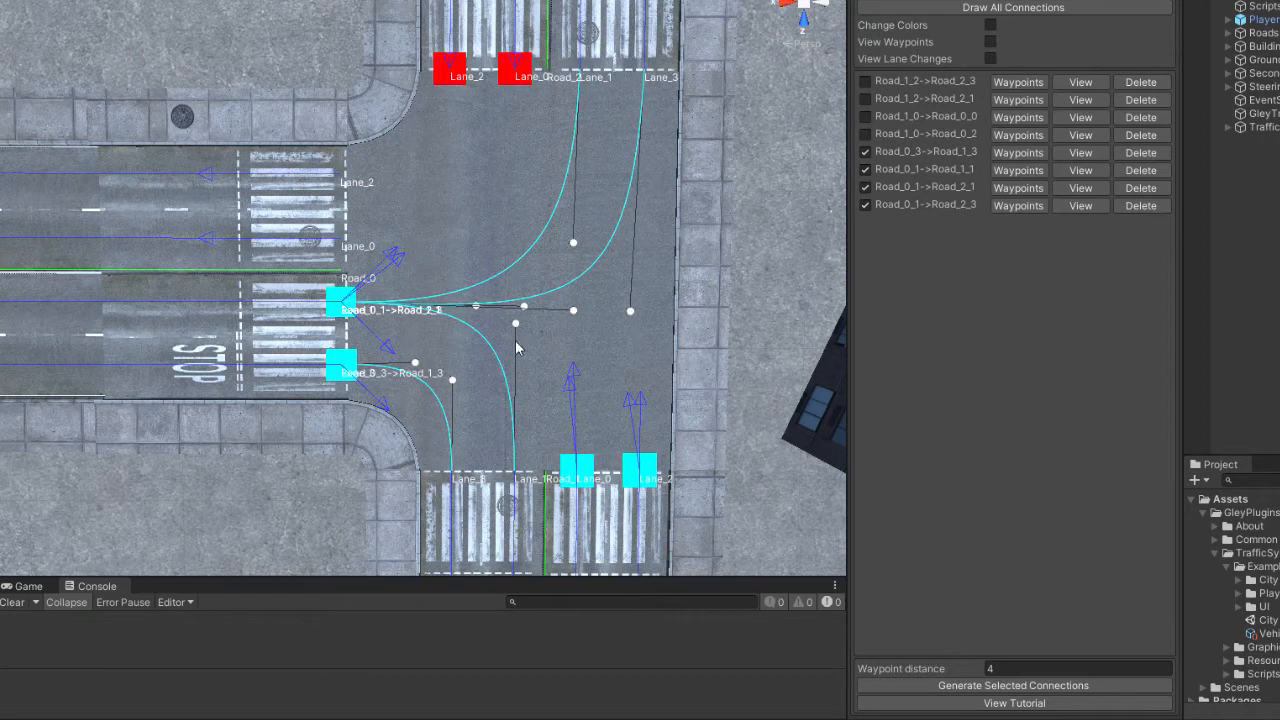
pyautogui.moveTo(472, 176)
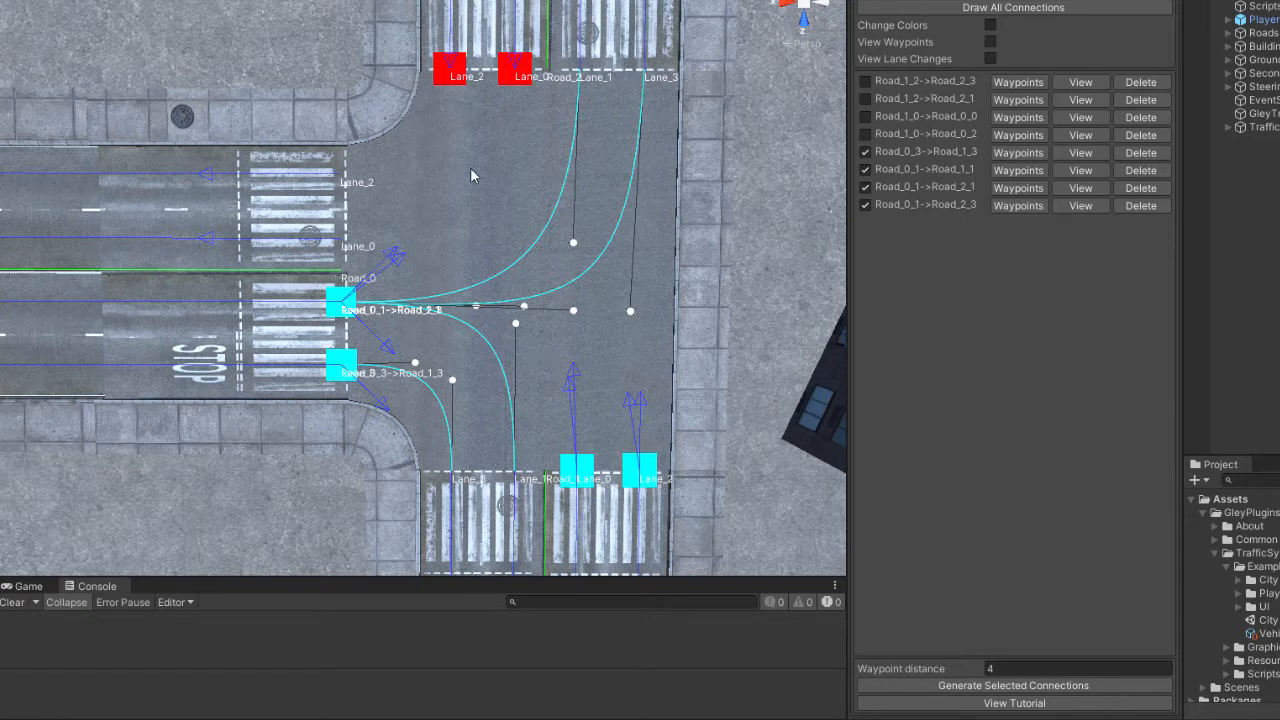
pyautogui.moveTo(468, 32)
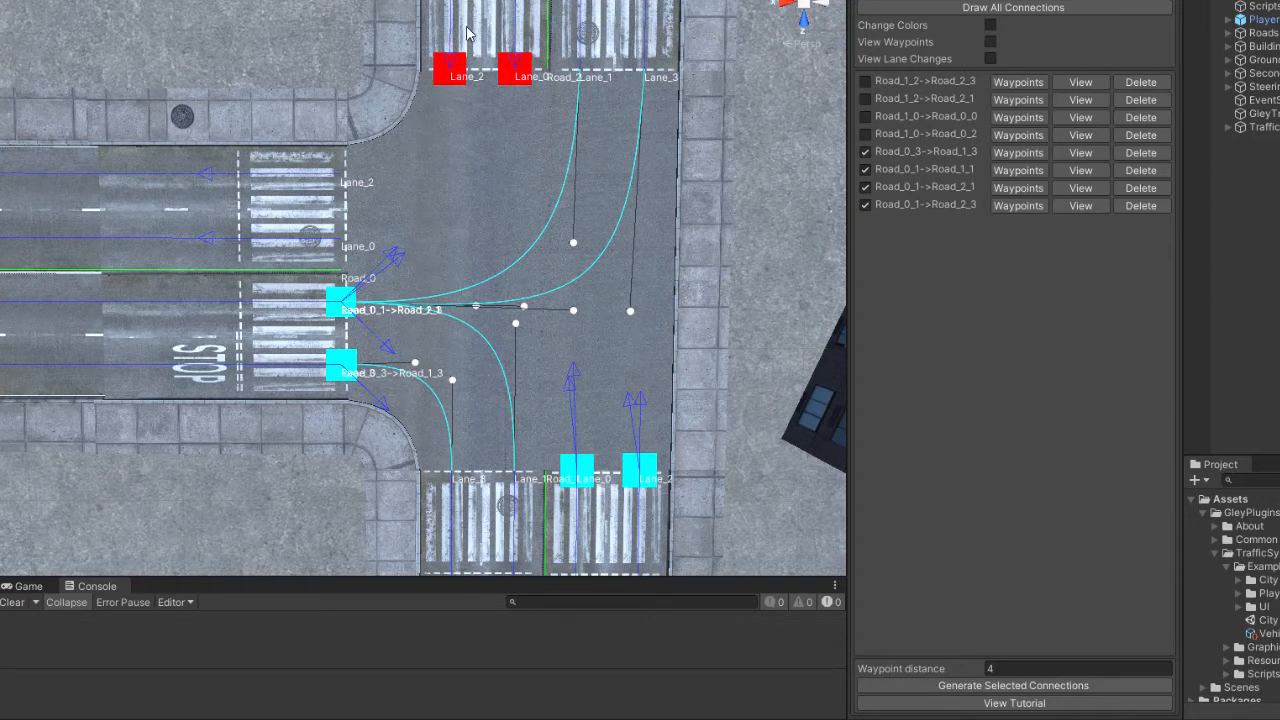
pyautogui.moveTo(336, 182)
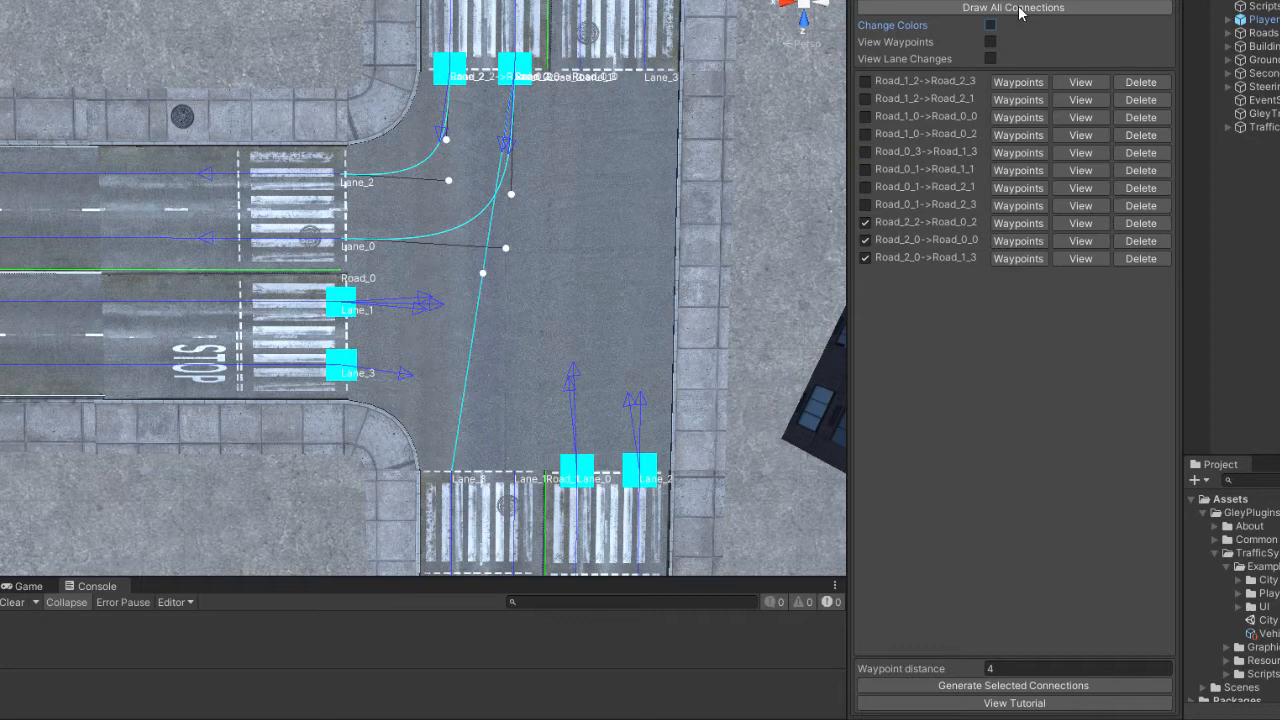
# Draw all intersection connections, then return to the main Traffic System settings.
pyautogui.click(1012, 8)
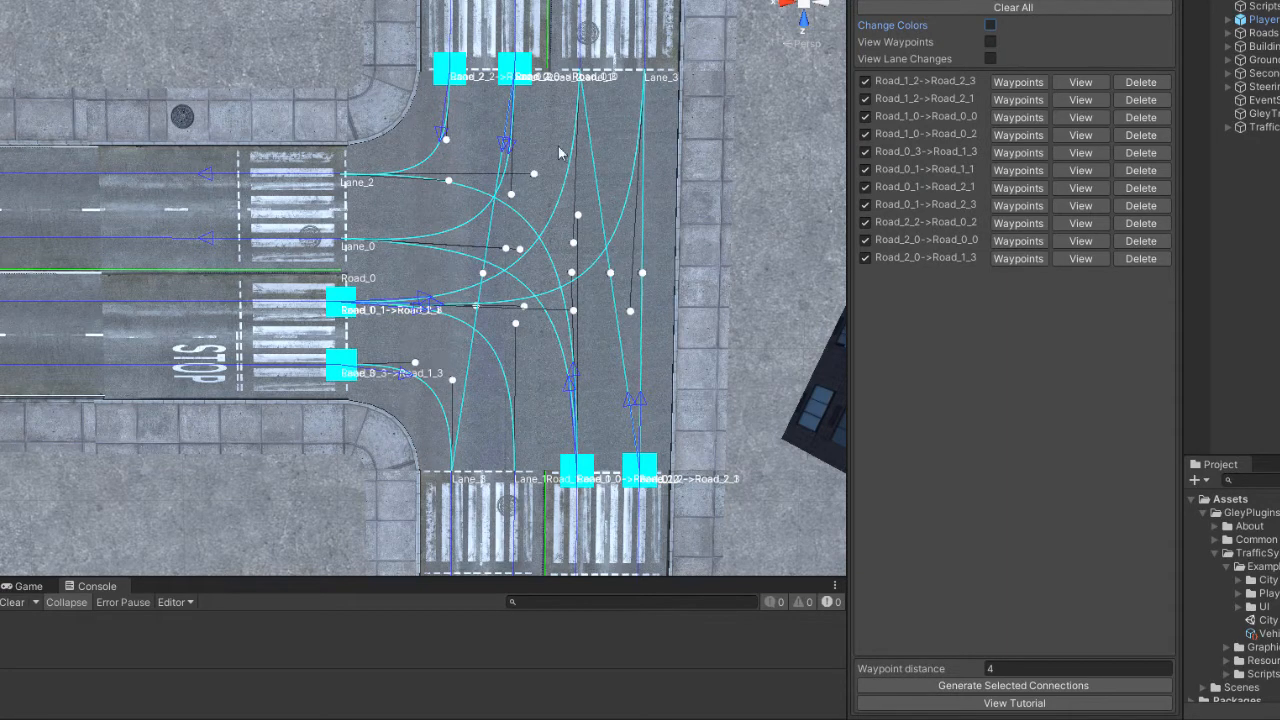
pyautogui.moveTo(690, 320)
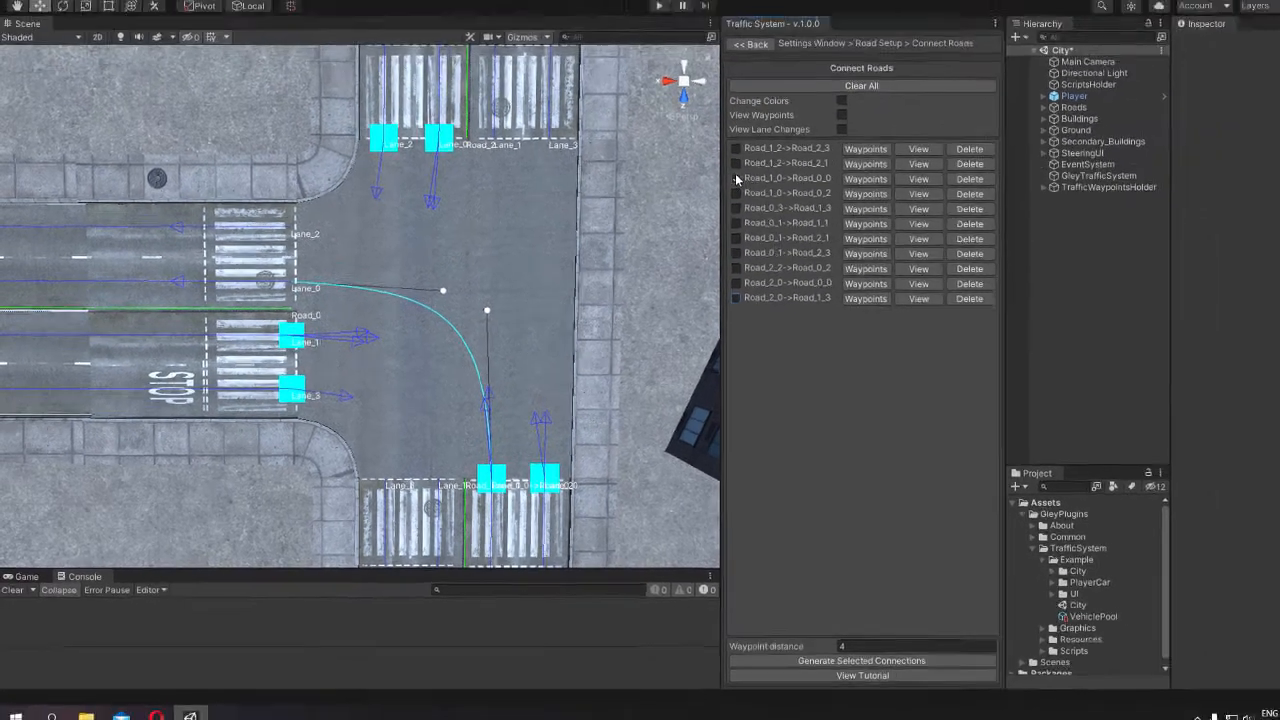
pyautogui.click(752, 44)
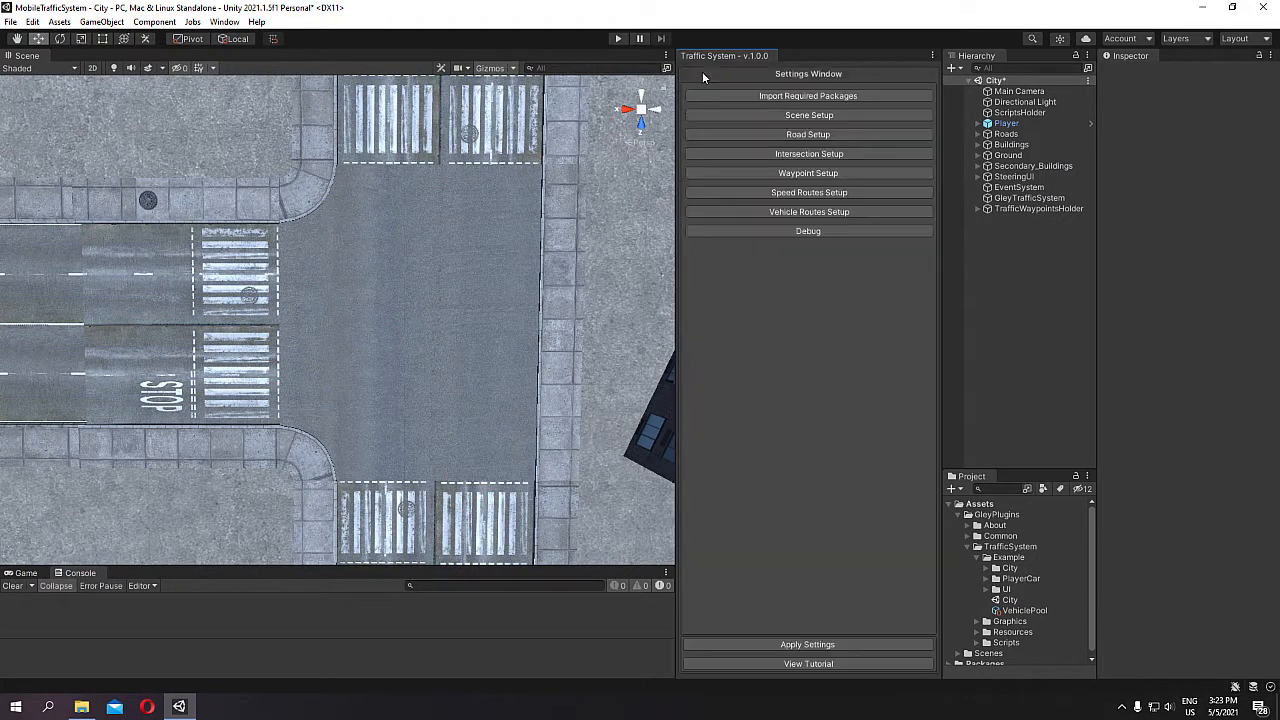